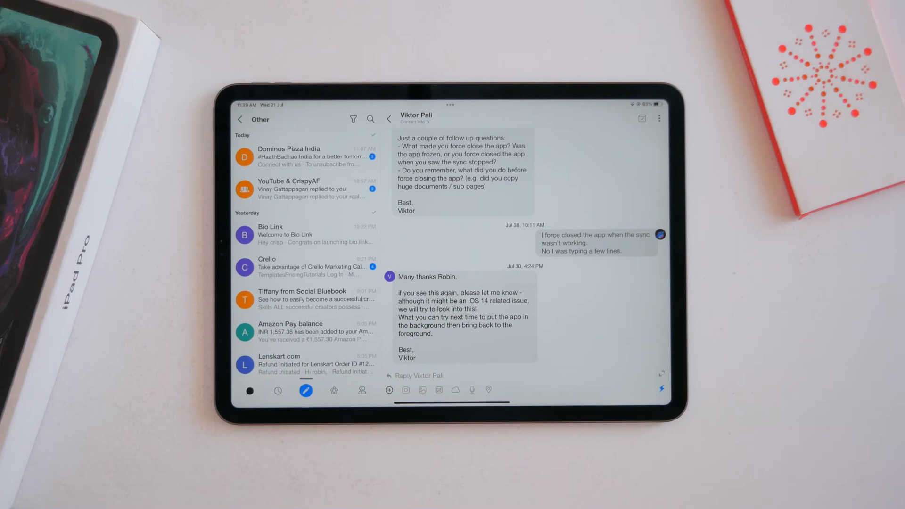
Create a new private Trello board named Media.
scroll(down, 3)
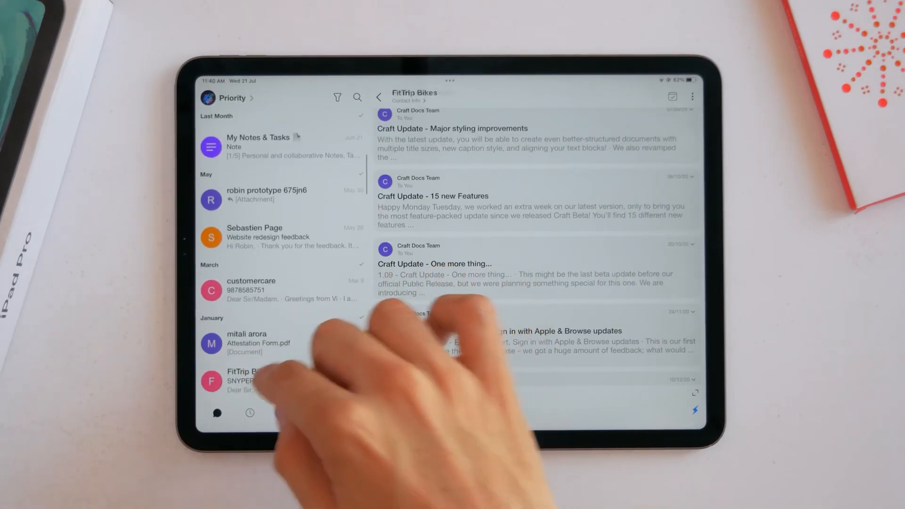
click(260, 381)
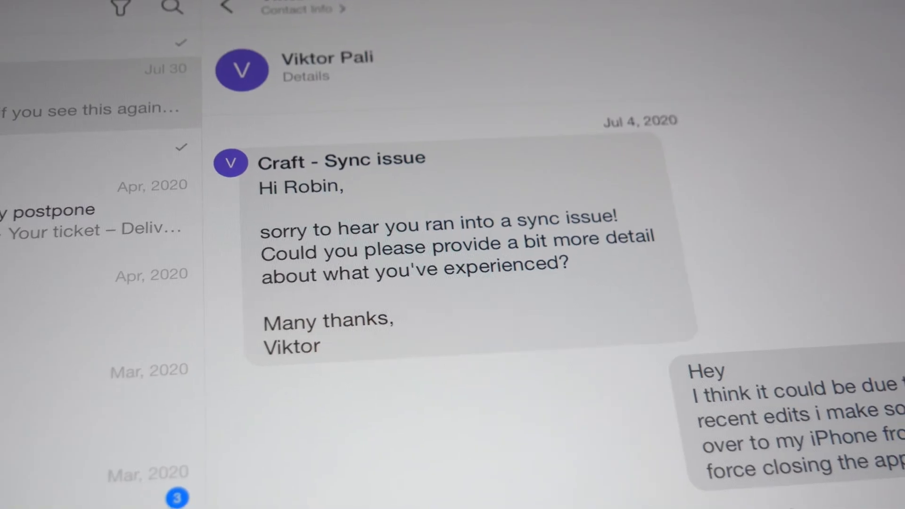
scroll(down, 3)
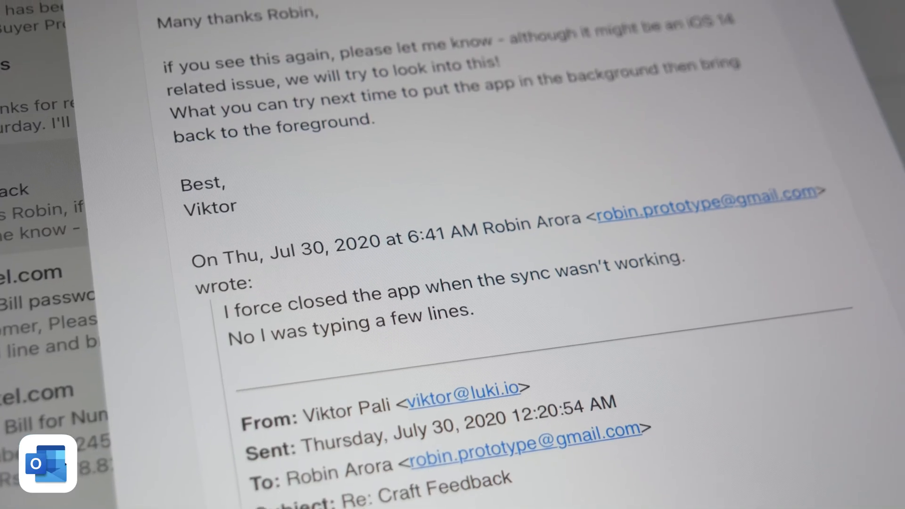
scroll(down, 3)
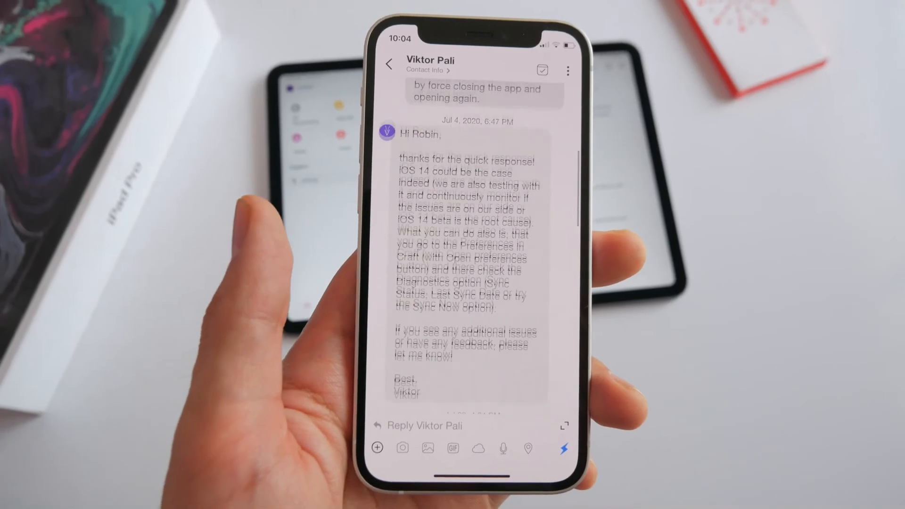
scroll(down, 3)
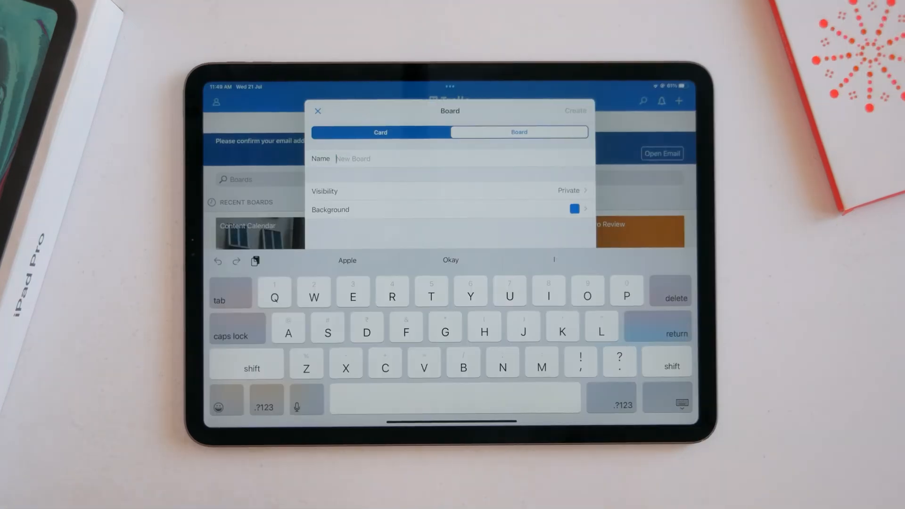
text(Media)
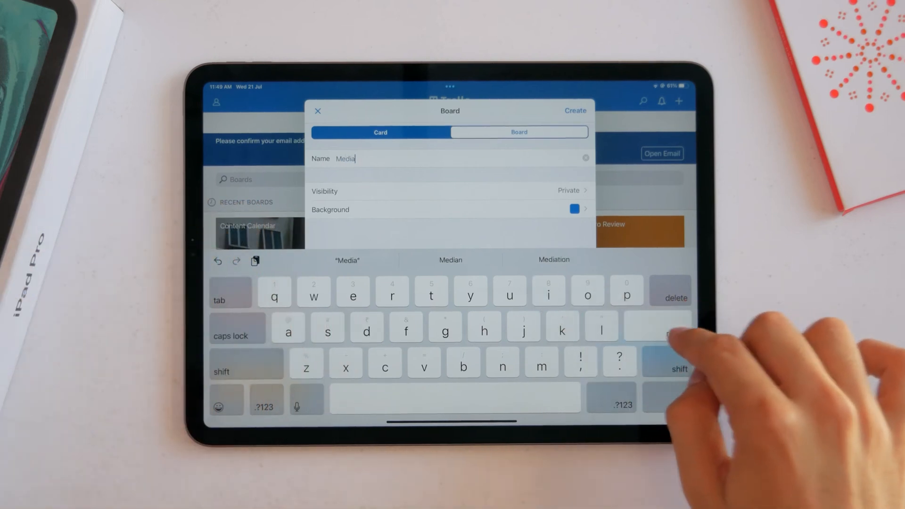
click(574, 111)
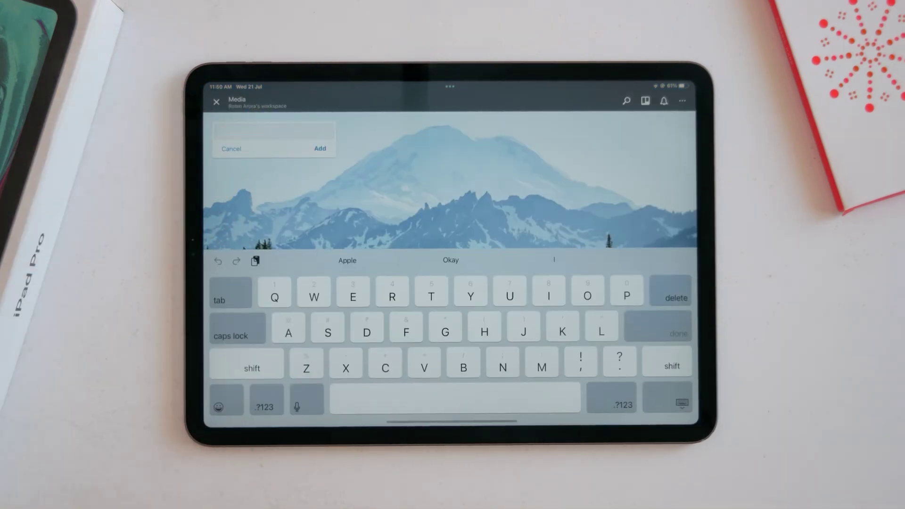
Start adding a list, then switch to the Content Calendar board.
text(T)
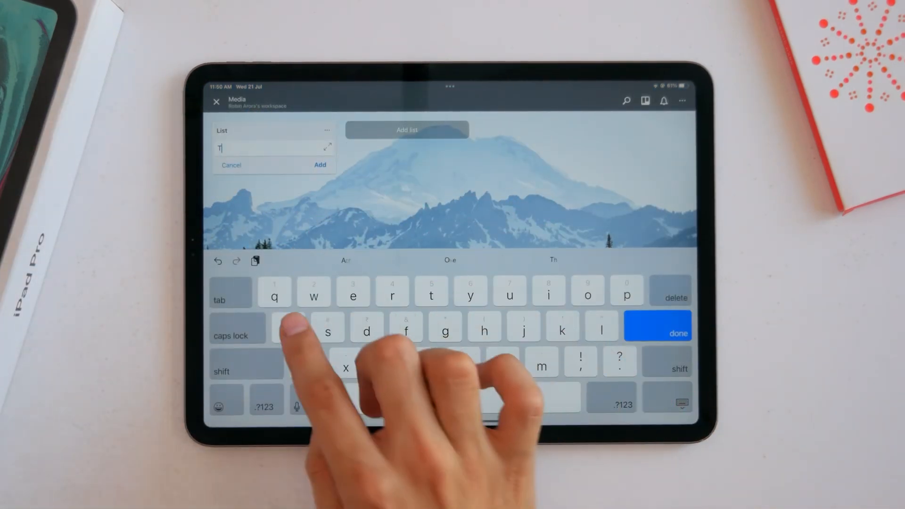
click(657, 326)
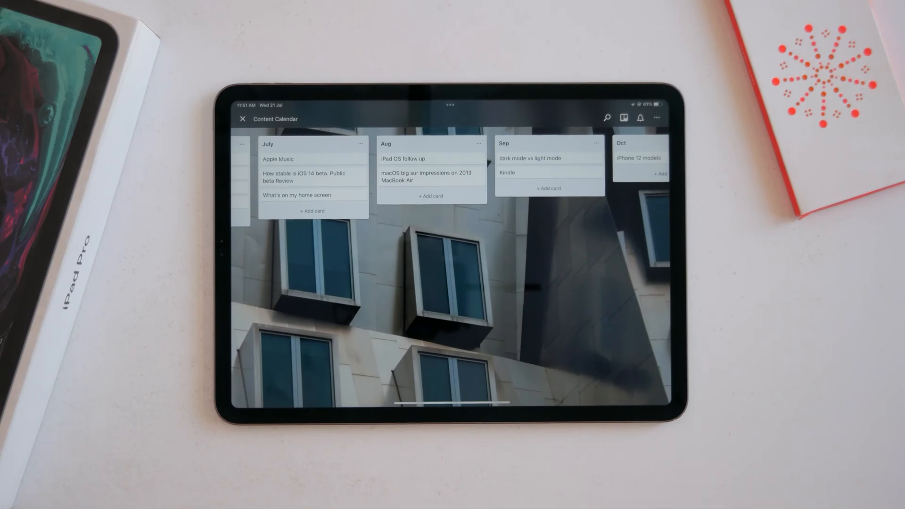
scroll(left, 3)
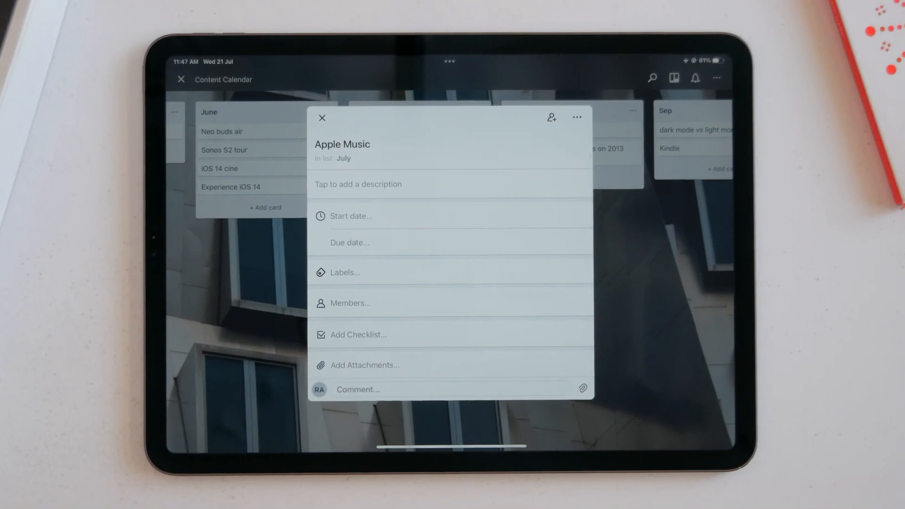
click(349, 242)
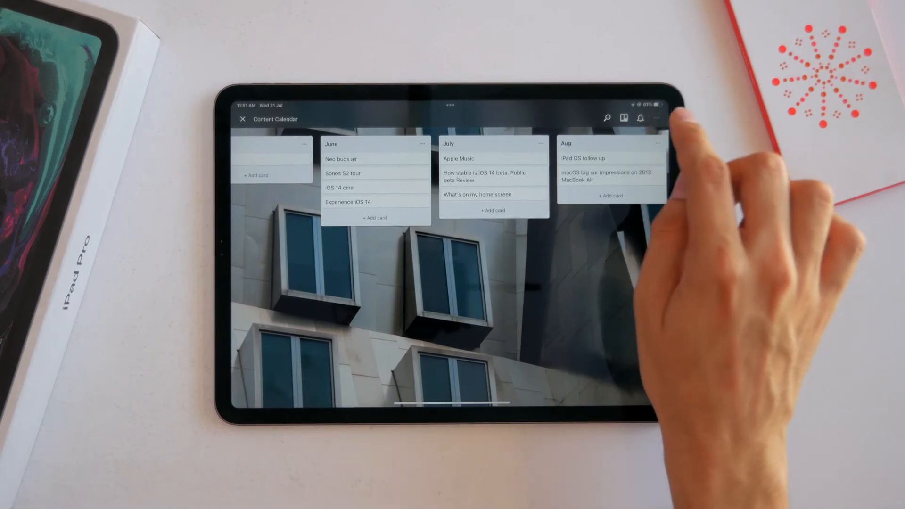
click(656, 118)
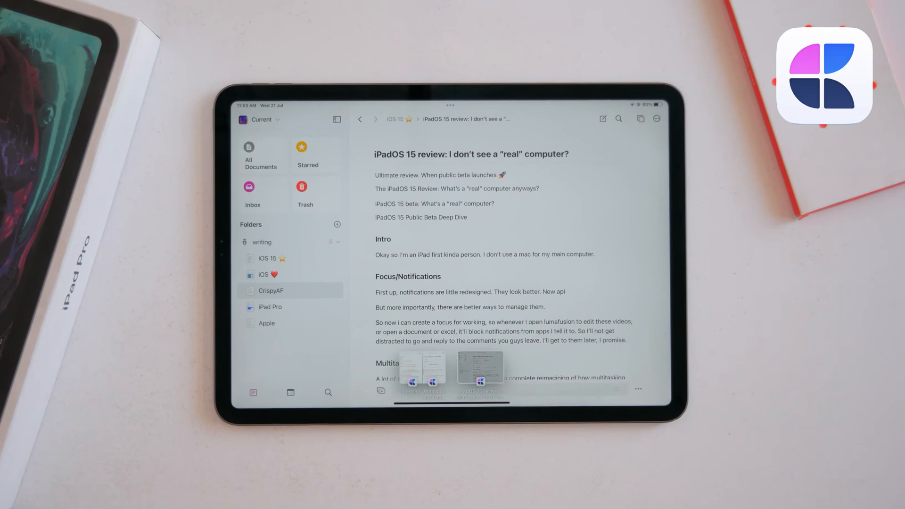
scroll(up, 3)
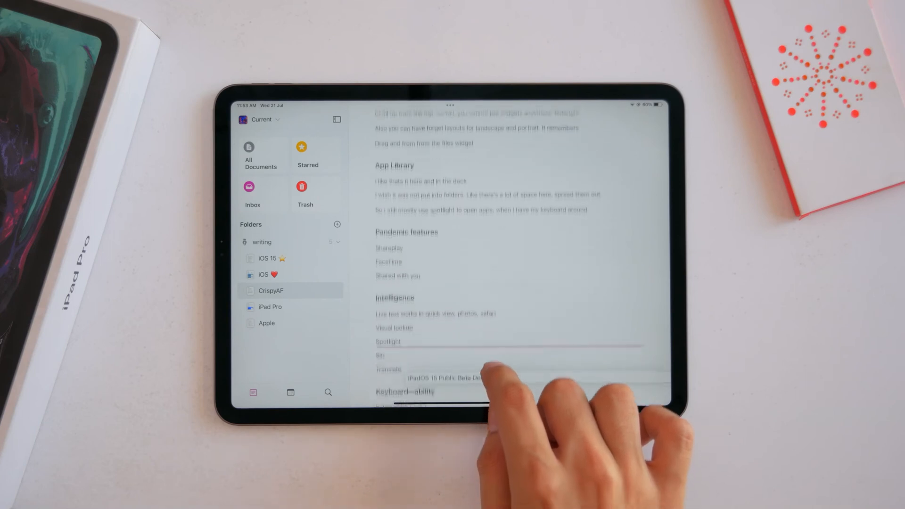
scroll(up, 3)
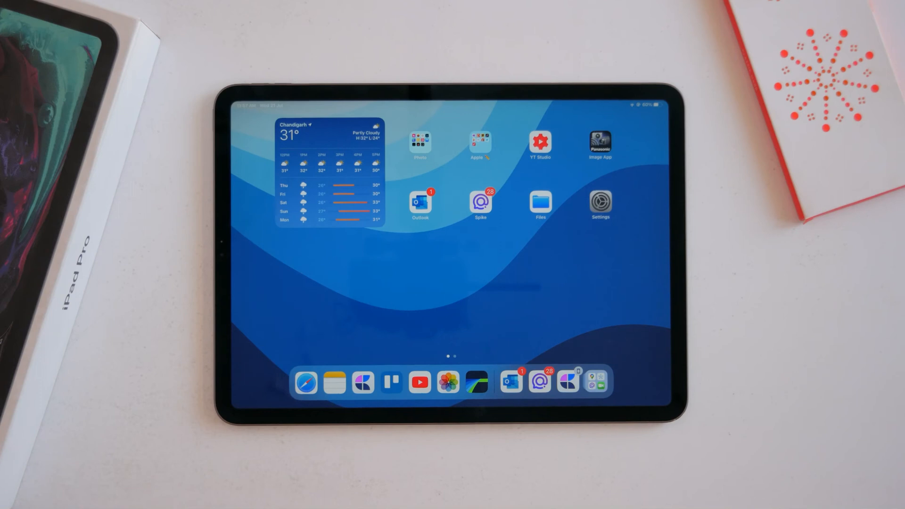
Launch the Darkroom photo editor from the Photo folder on the Home Screen.
click(420, 142)
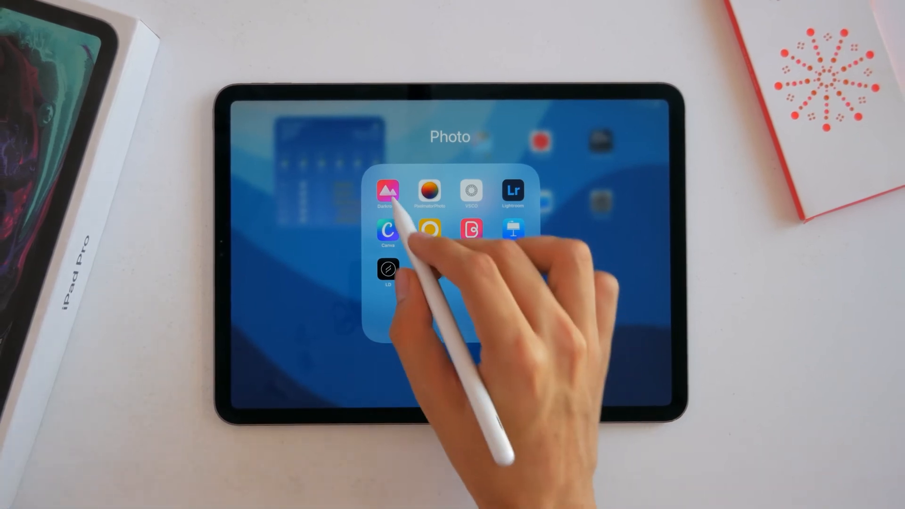
click(387, 191)
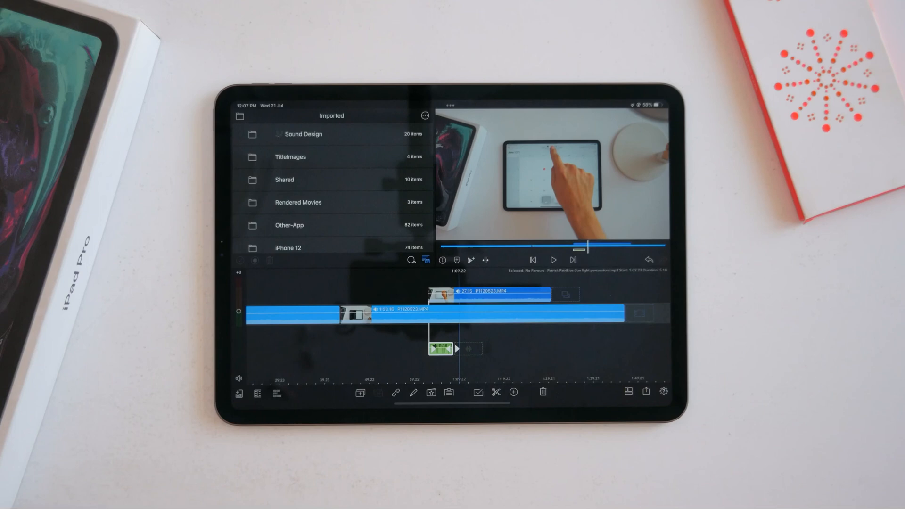
Show LumaFusion's share and export options for the edited project.
click(644, 392)
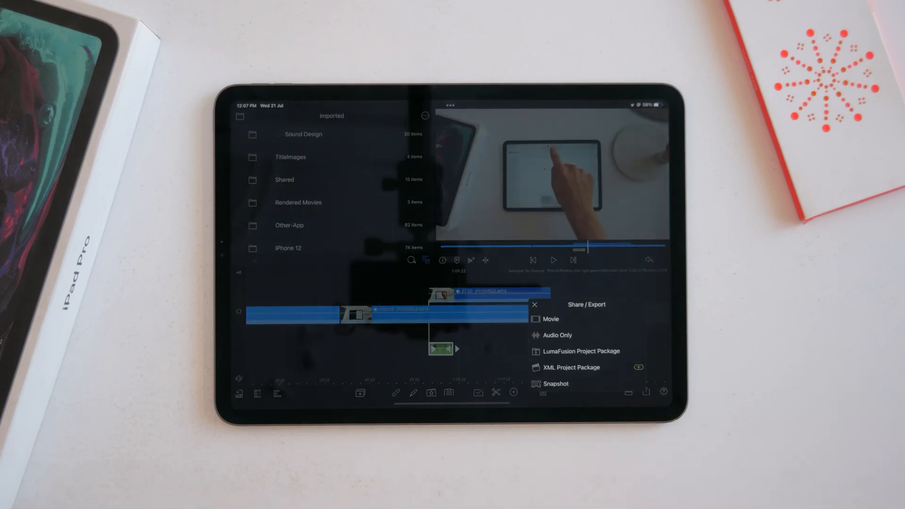
click(550, 318)
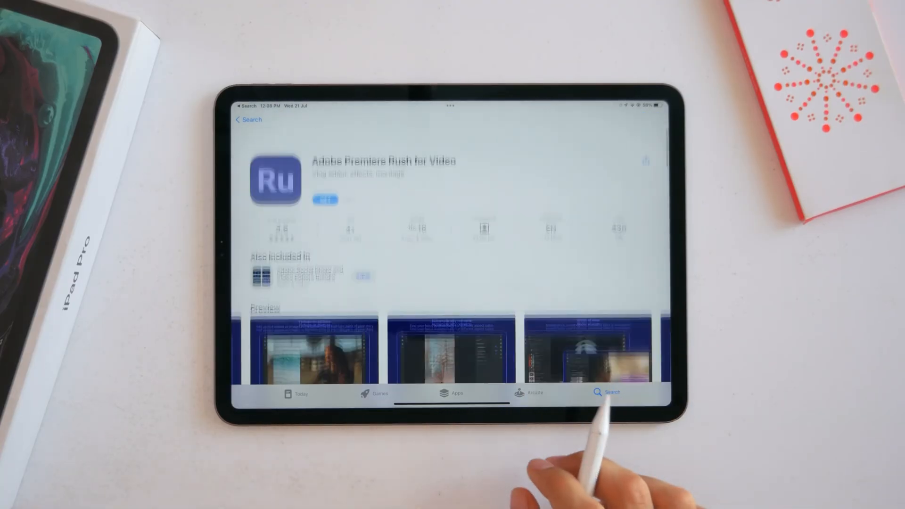
scroll(down, 3)
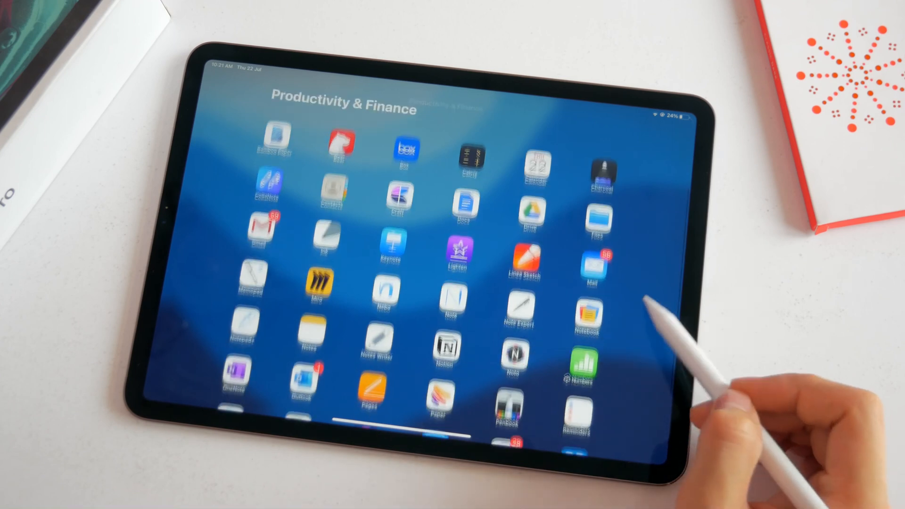
Scroll the App Library from Productivity & Finance to the Photo & Video folder.
scroll(left, 3)
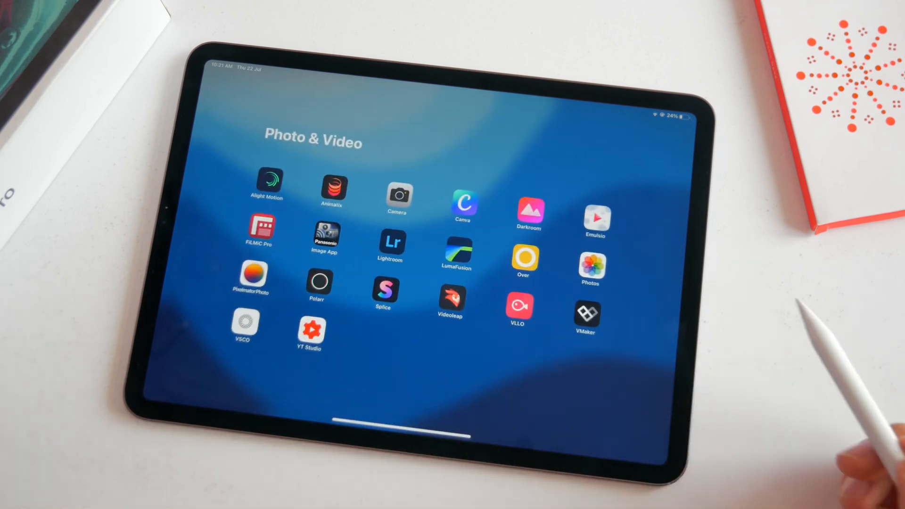